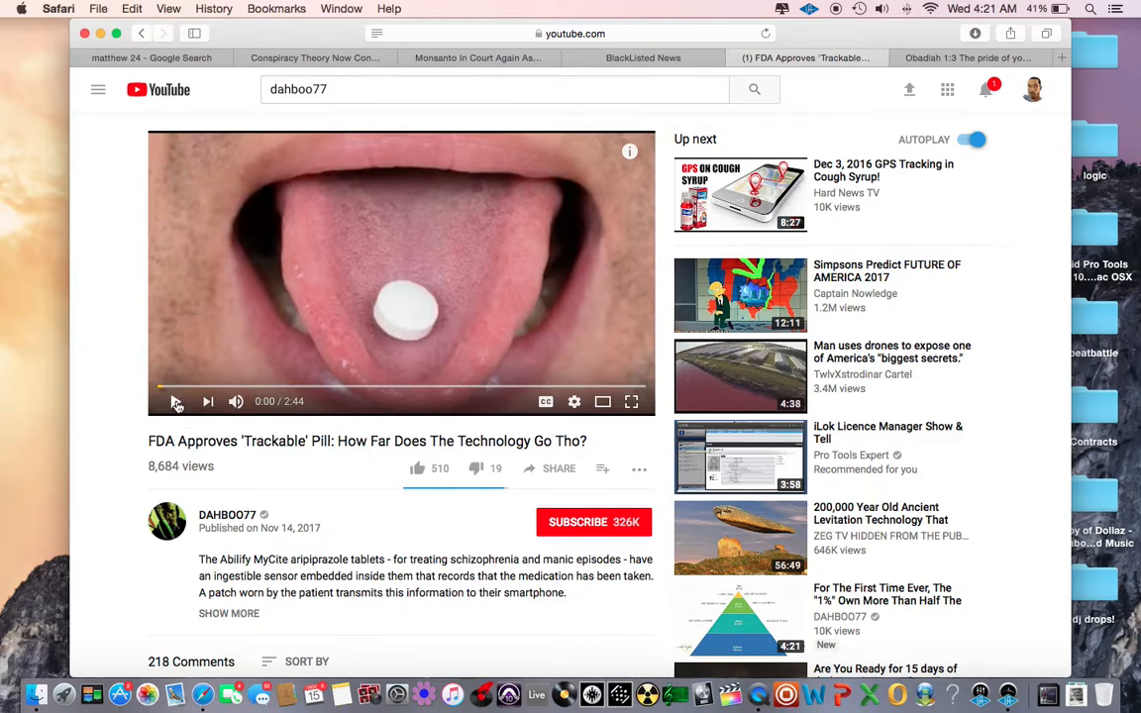
# Resume playback of the FDA Approves 'Trackable' Pill video from its opening seconds.
pyautogui.click(174, 400)
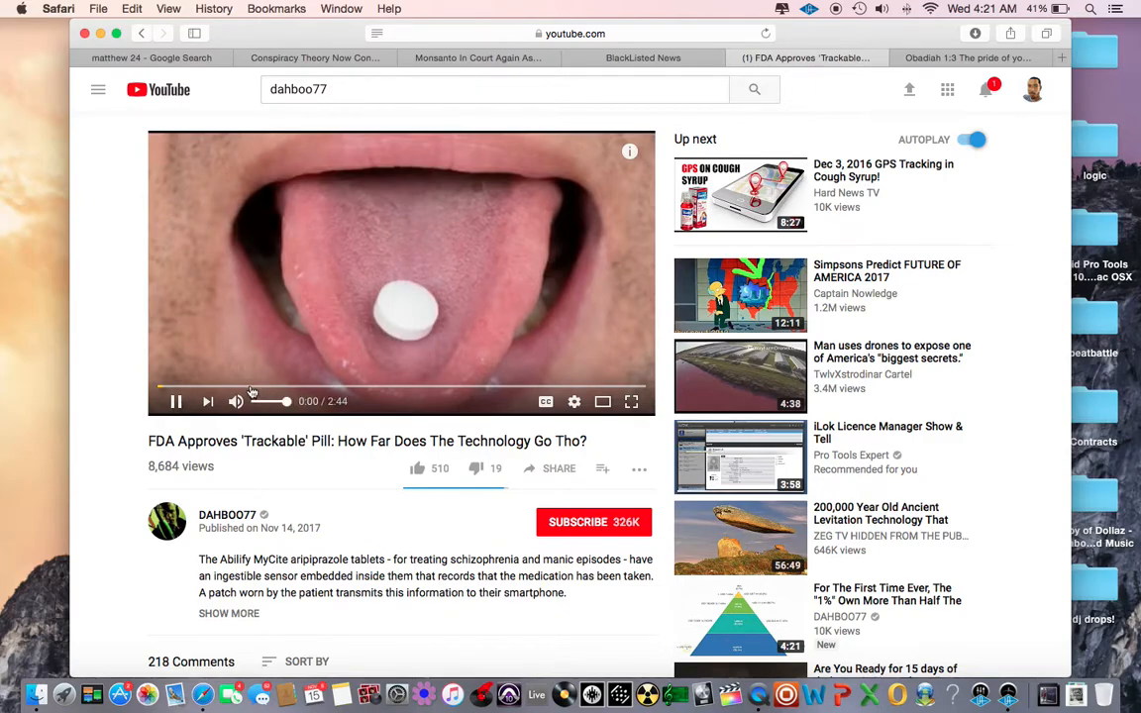
pyautogui.click(174, 400)
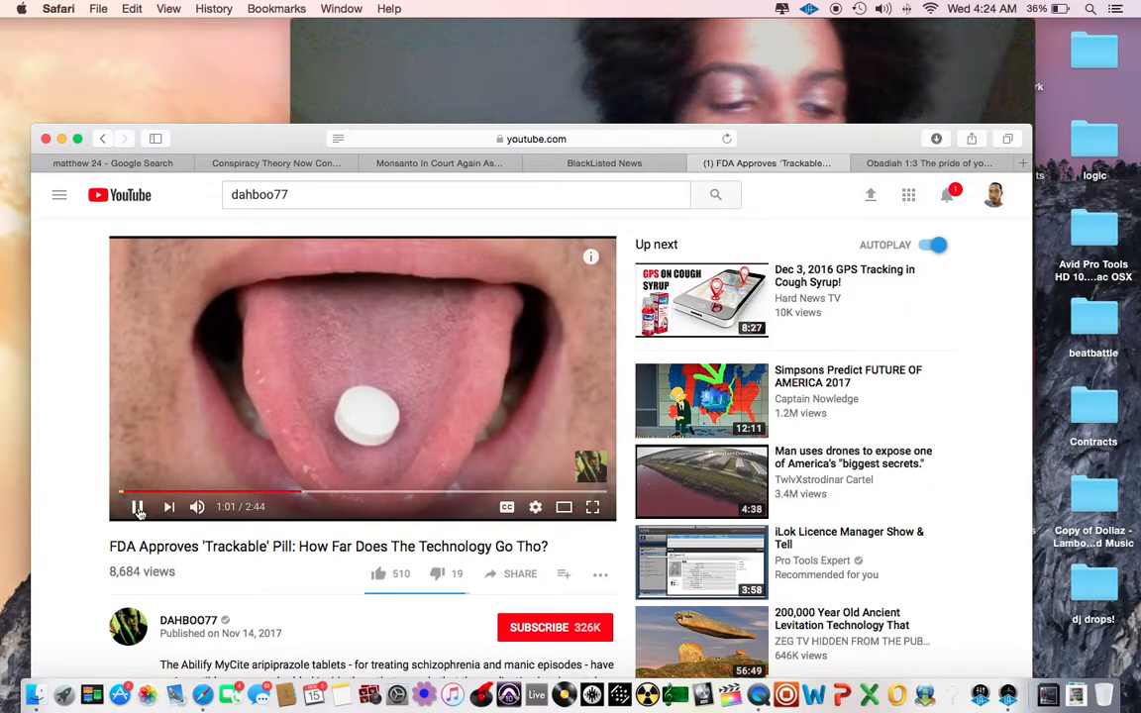
# Let the trackable pill video continue playing toward its two-minute mark.
pyautogui.click(139, 507)
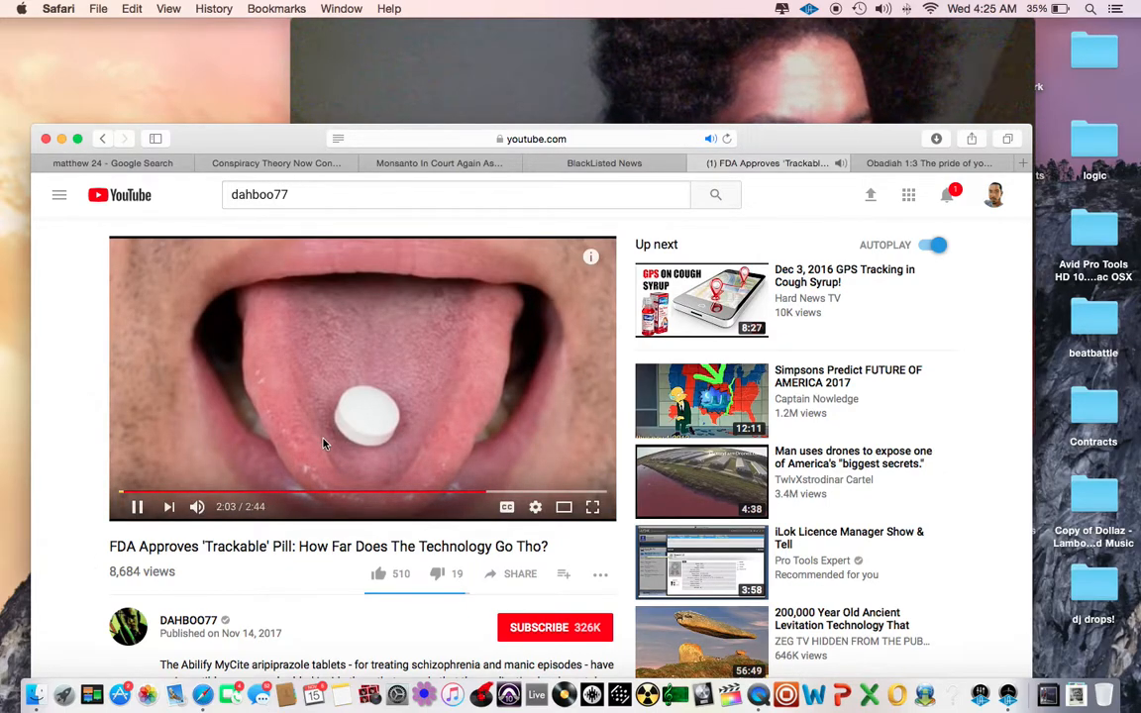
pyautogui.click(137, 507)
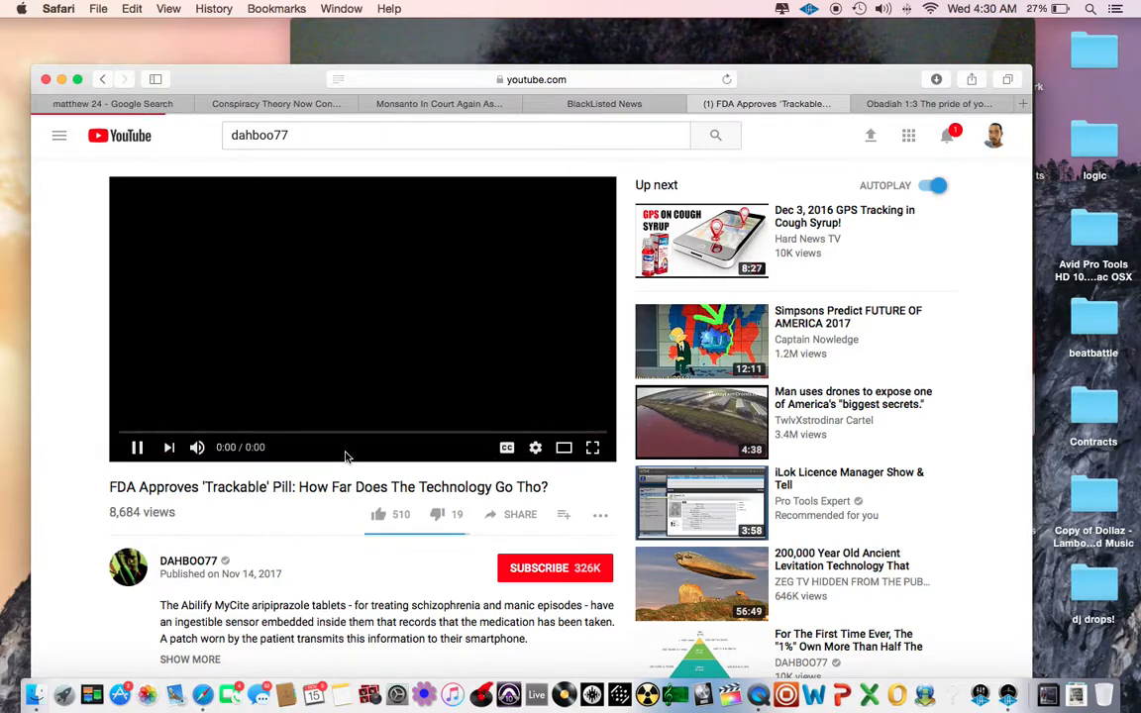
# Start the 'Dec 3, 2016 GPS Tracking in Cough Syrup!' video from the Up next sidebar.
pyautogui.click(702, 242)
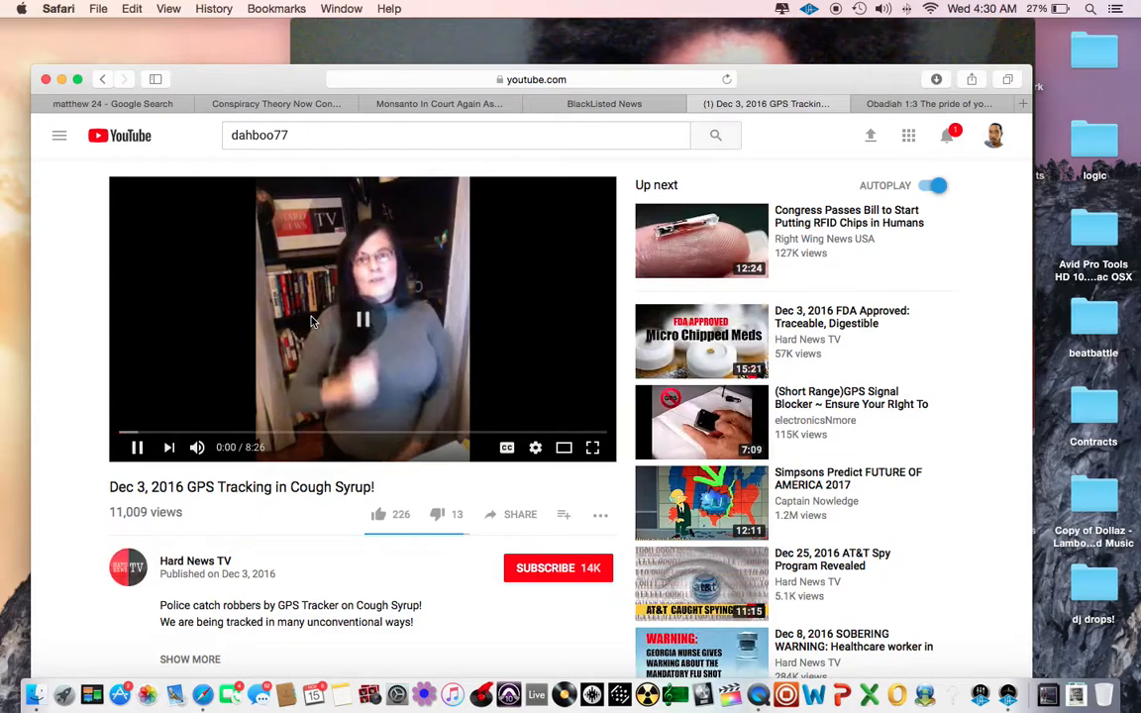